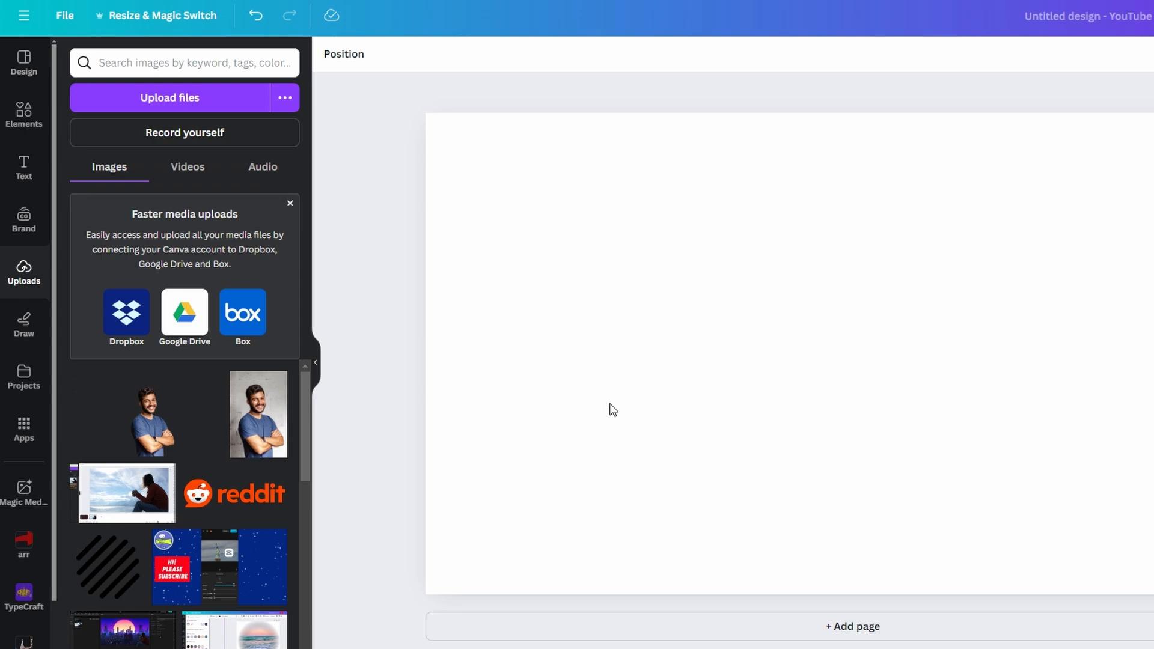
mouse_move(470, 418)
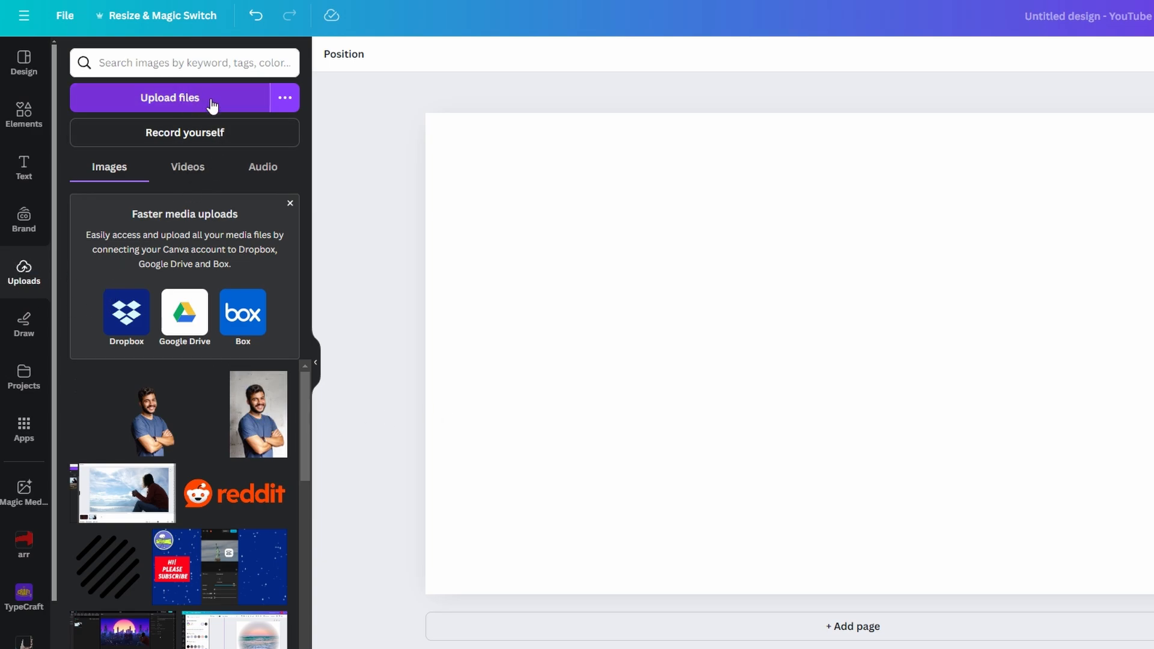
mouse_move(209, 98)
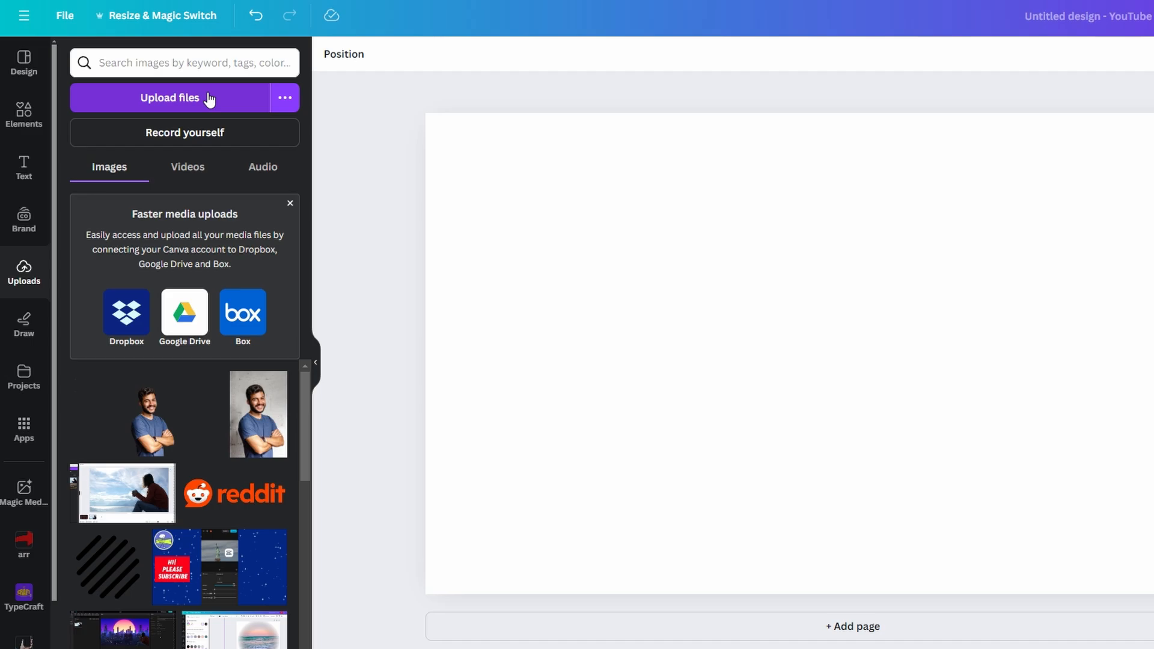
- Place the smiling man photo on the canvas and strip its gray wall background with BG Remover
left_click(258, 414)
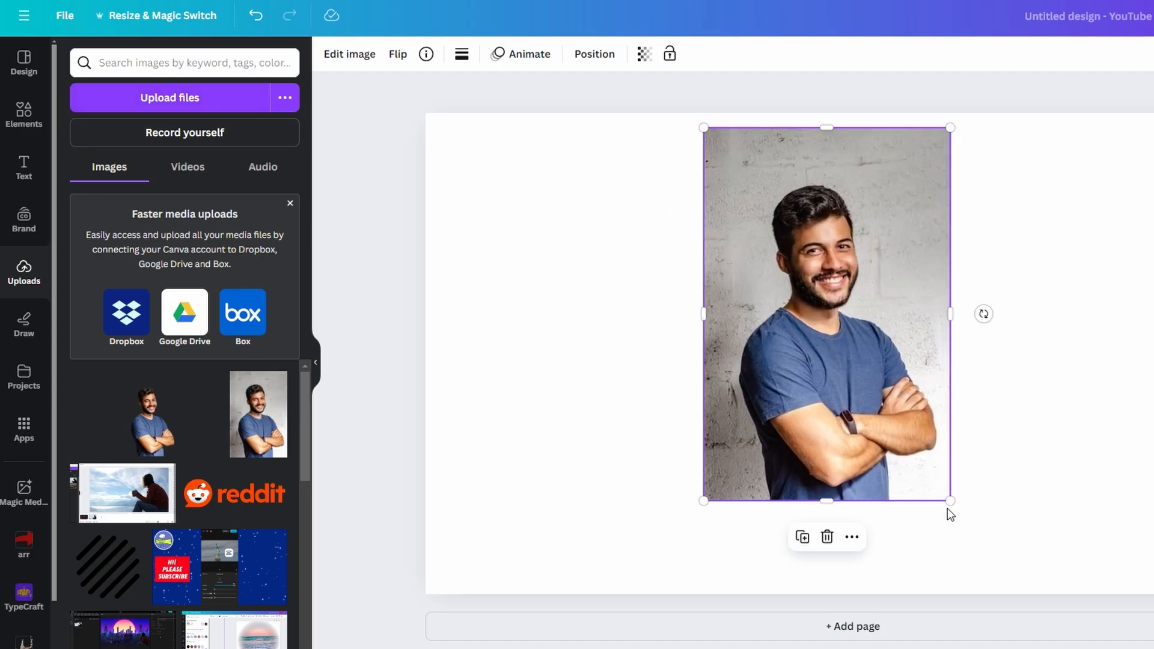
left_click(350, 54)
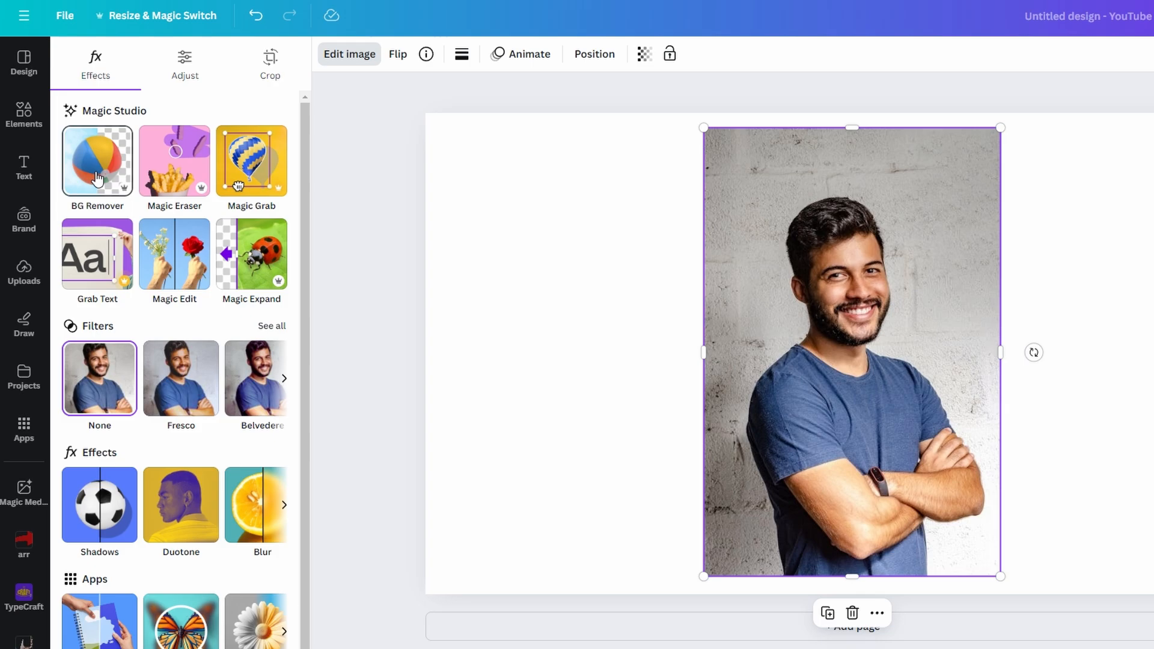
left_click(96, 161)
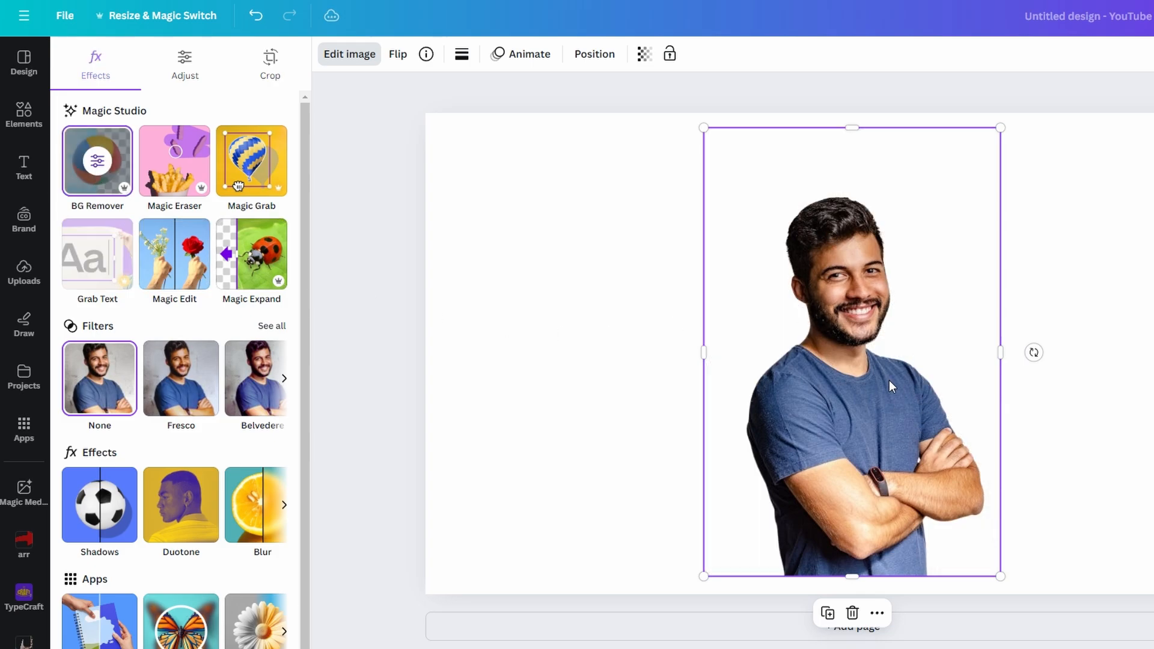
- Export the cut-out man via Share > Download as a PNG with Transparent background
left_click(1113, 16)
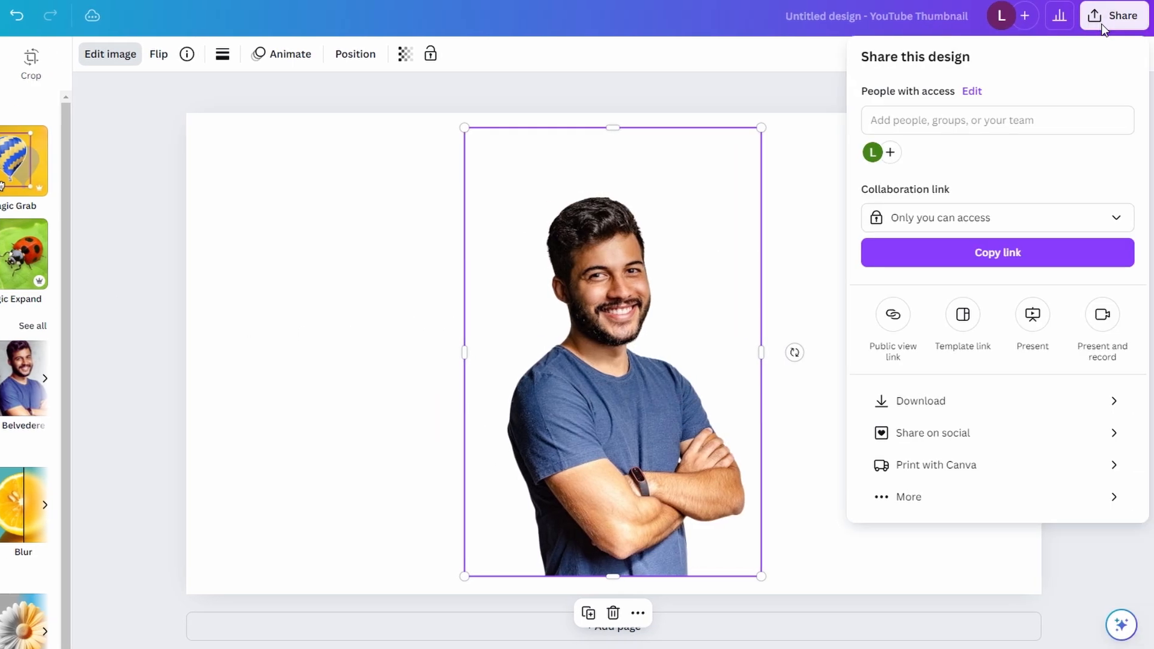
left_click(920, 401)
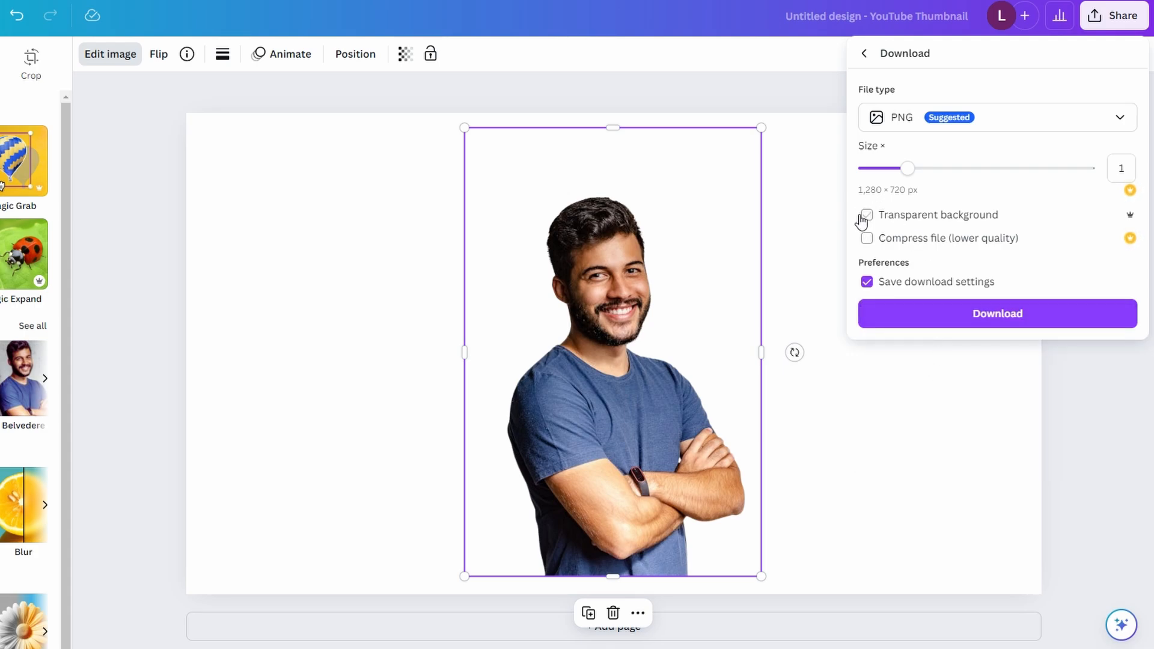
left_click(866, 214)
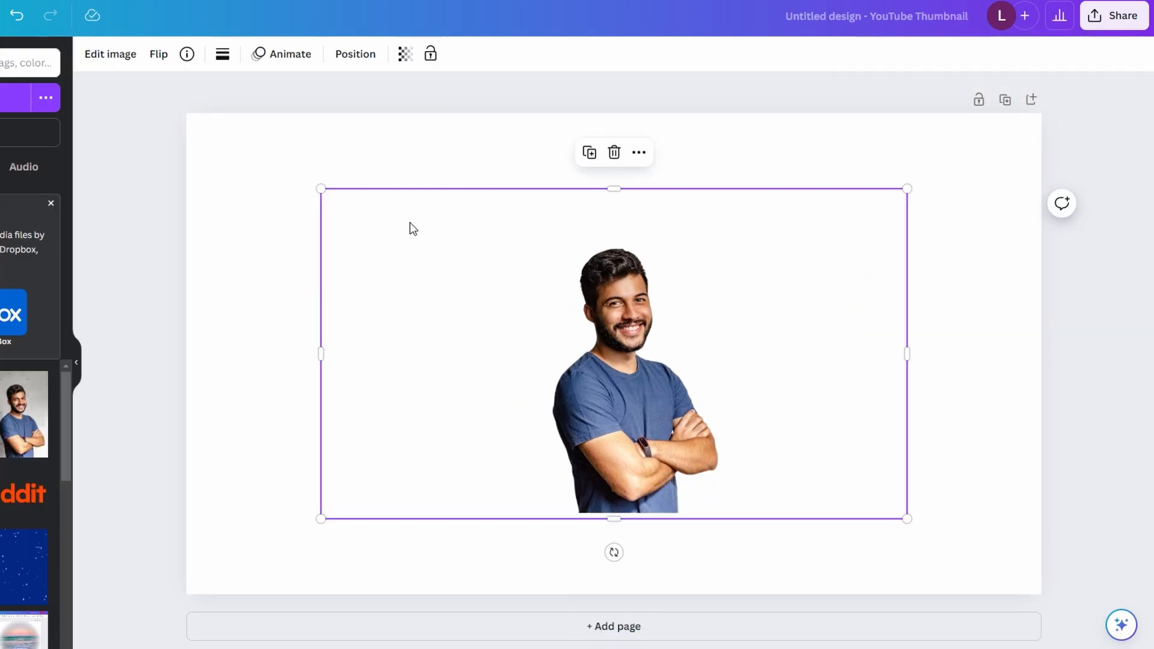
- Stretch the cut-out man image from its corner handles until it covers nearly the whole page
left_click_drag(321, 189, 271, 161)
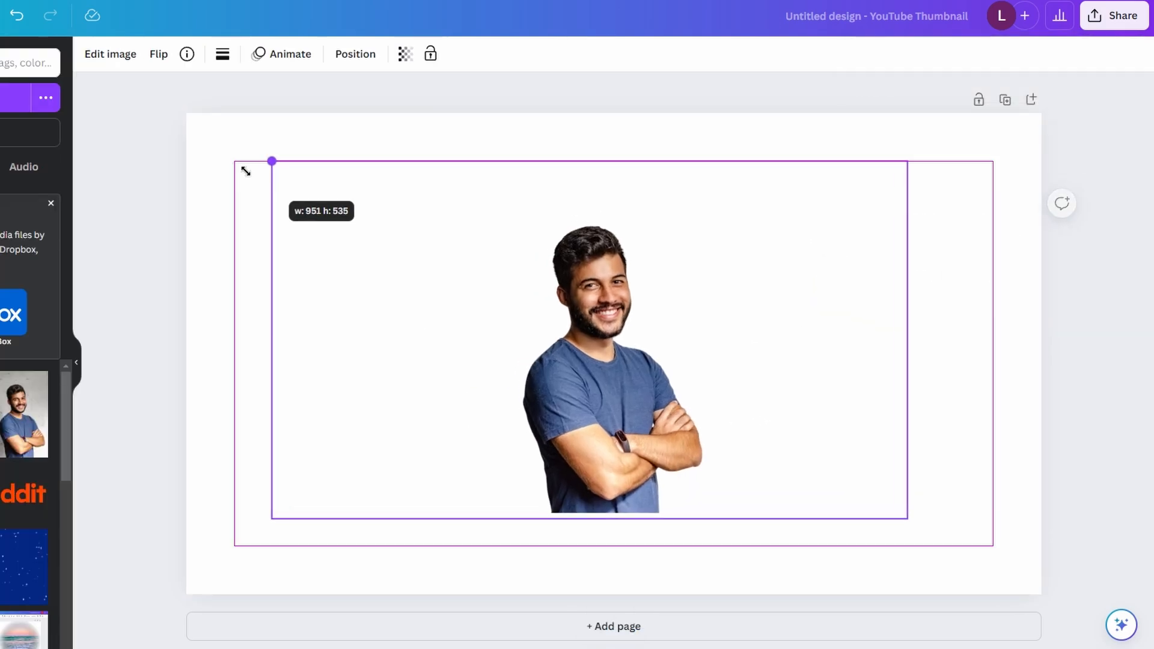
left_click_drag(270, 161, 217, 151)
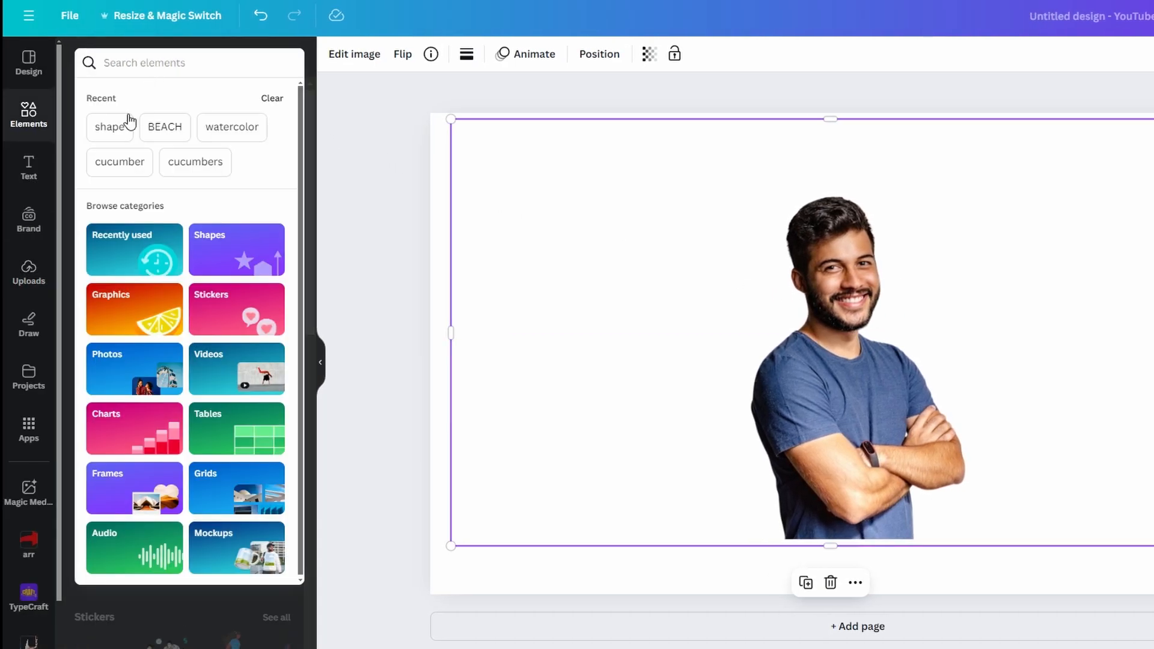
- Add the green blob from the 'shape' search and send it to the back, behind the man
left_click(111, 127)
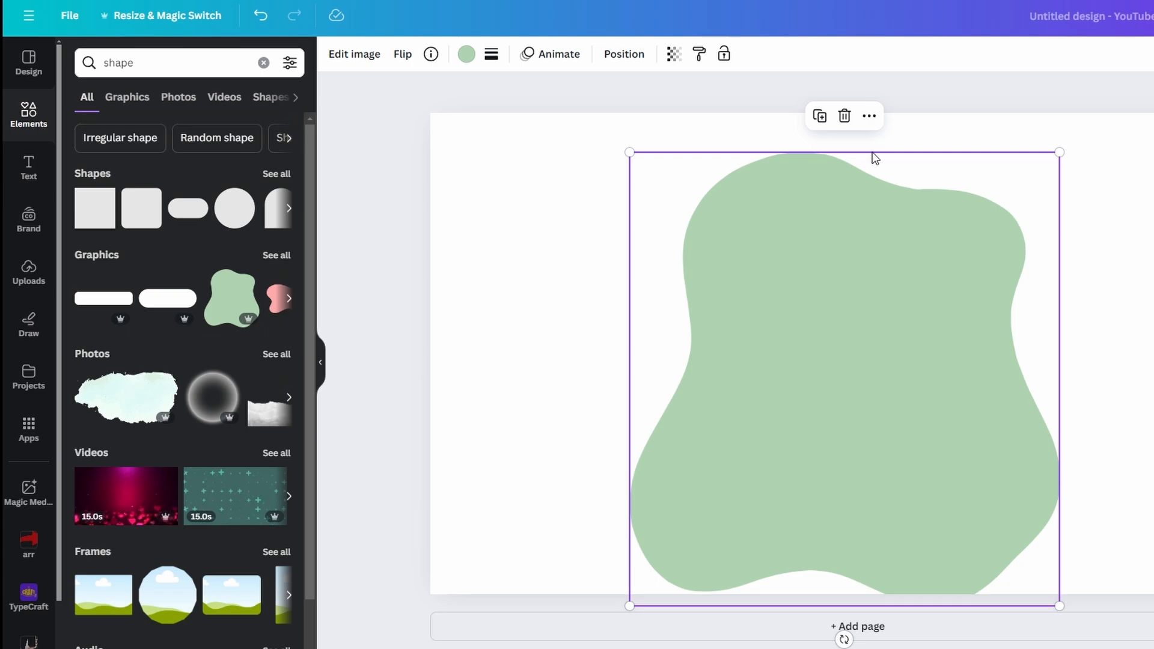
left_click(868, 115)
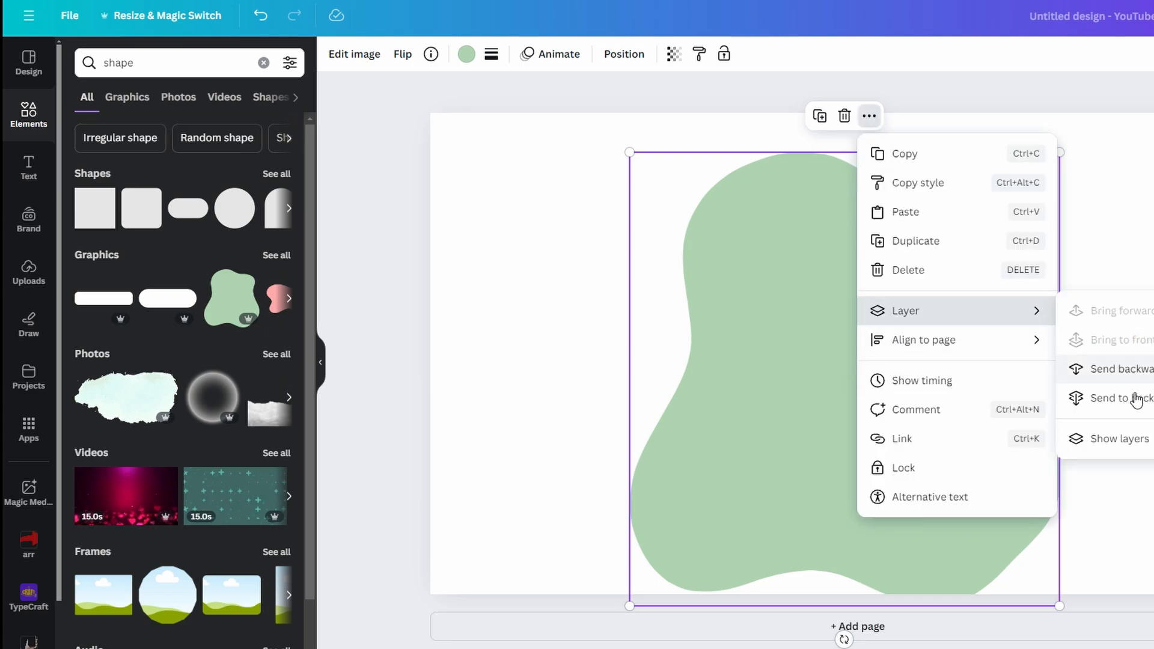
left_click(1123, 398)
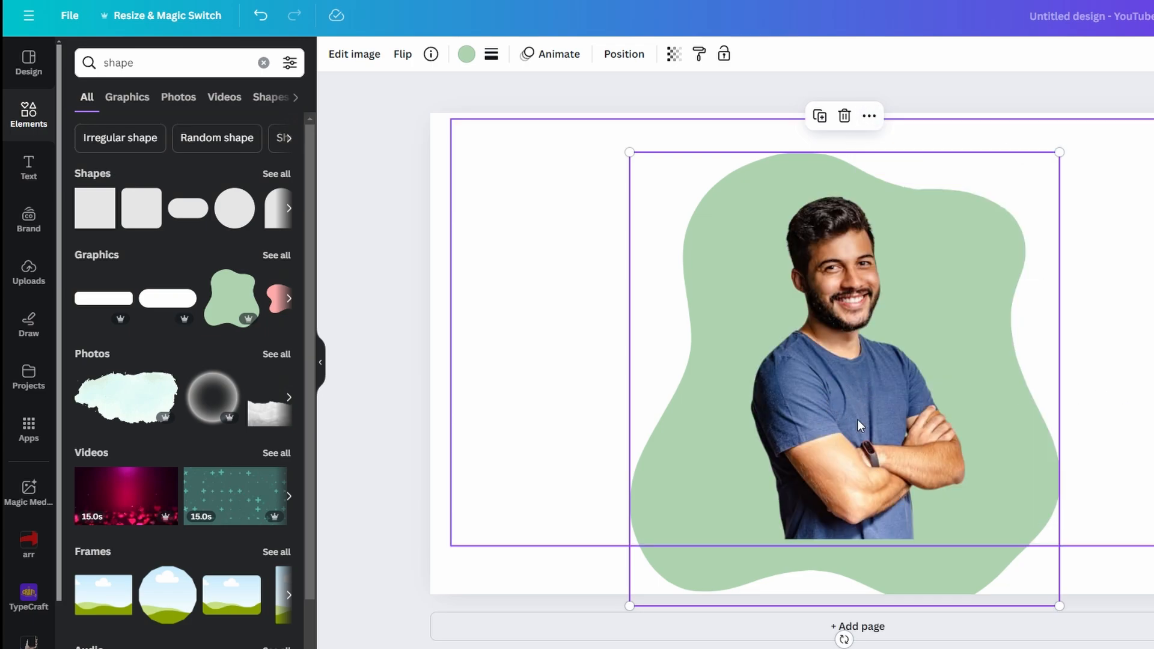
mouse_move(743, 505)
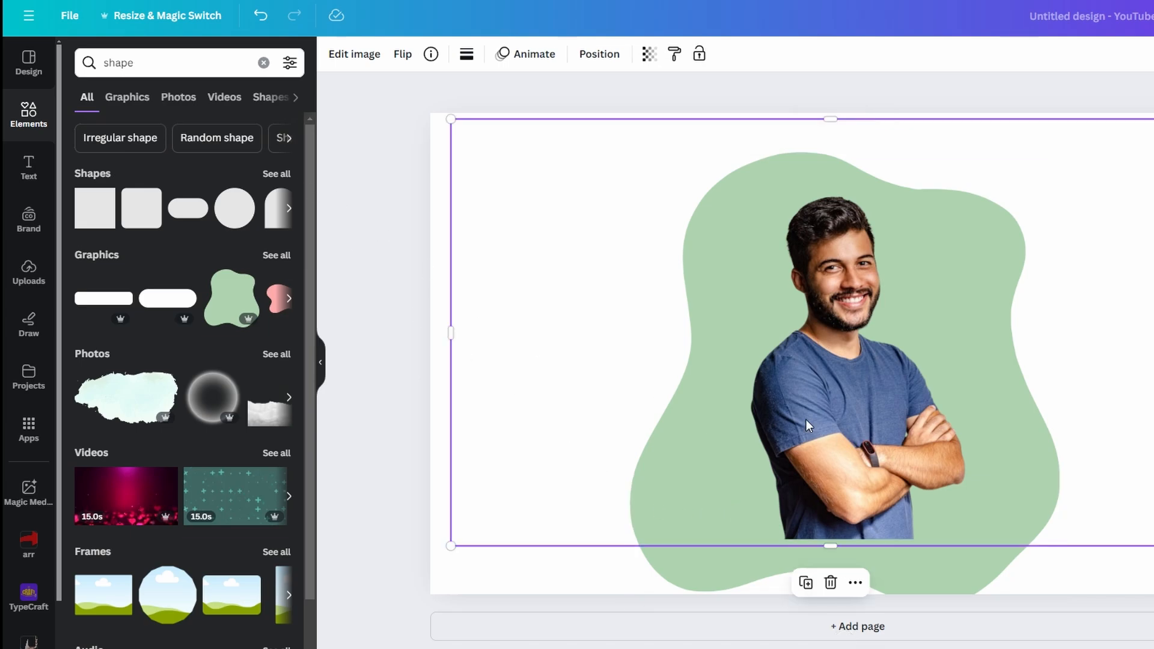
- Start the Duotone effect on the man so he becomes a see-through silhouette over the beach photo
left_click(354, 54)
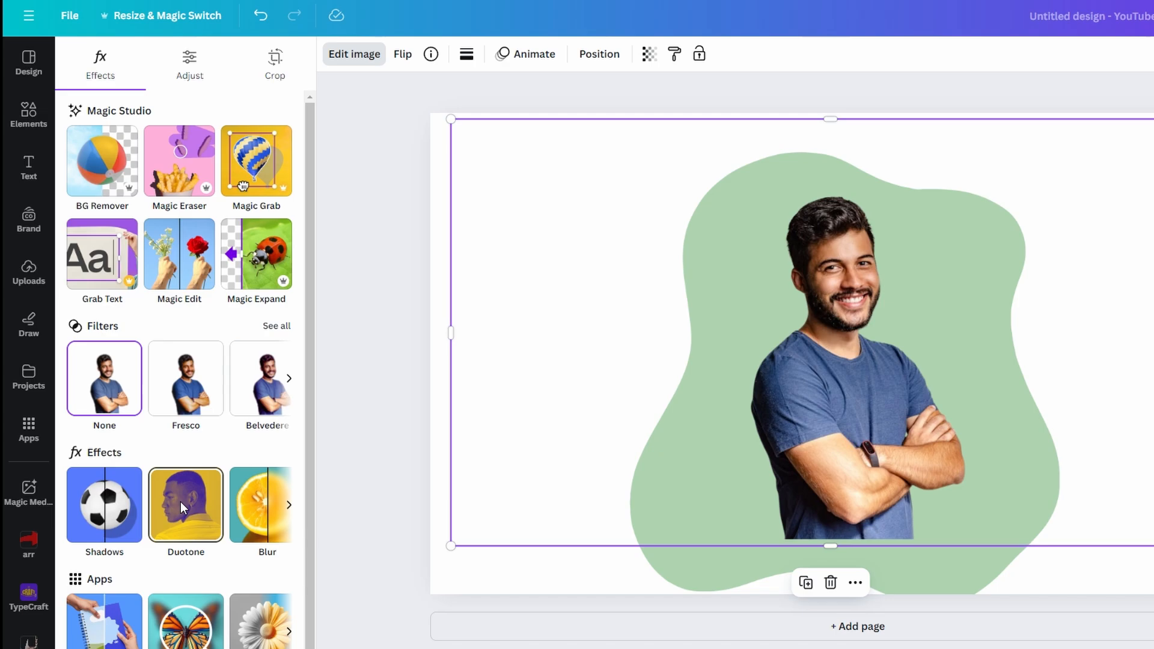
left_click(185, 505)
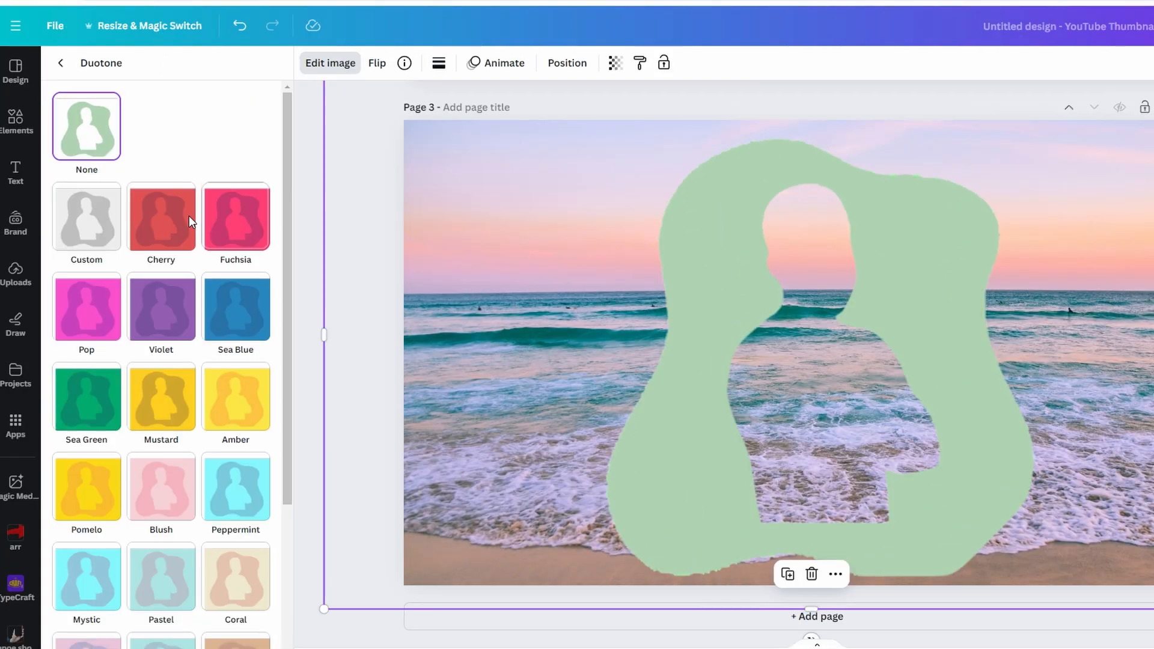
- Apply the Custom duotone to turn the blob white, then deselect the image
left_click(87, 218)
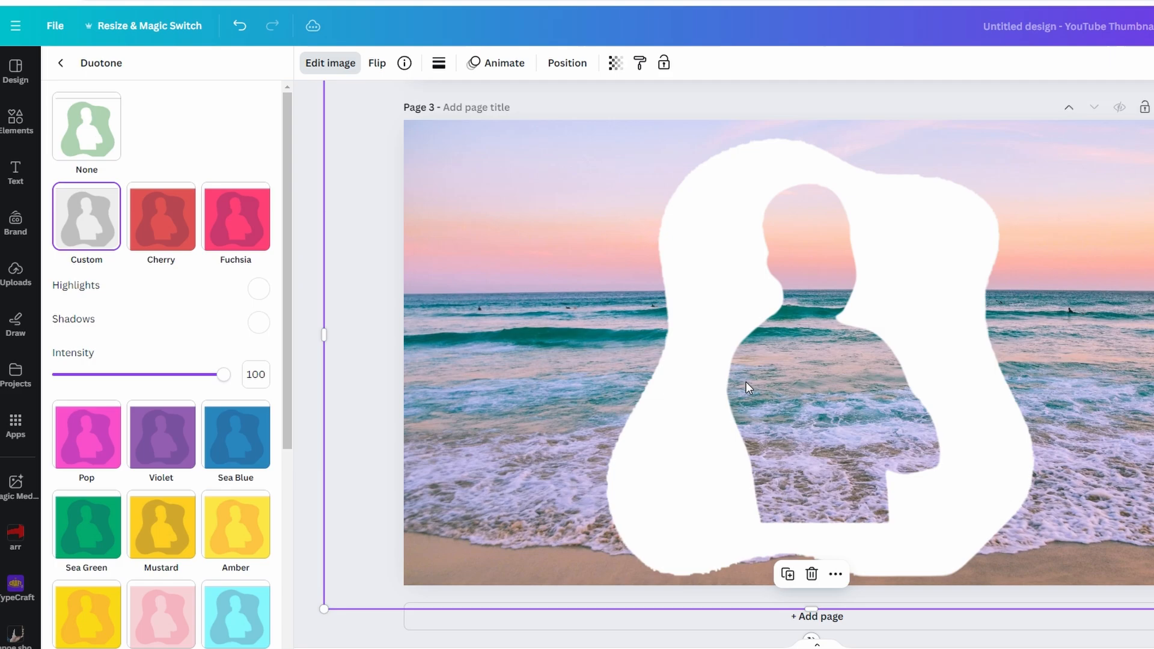
left_click(17, 324)
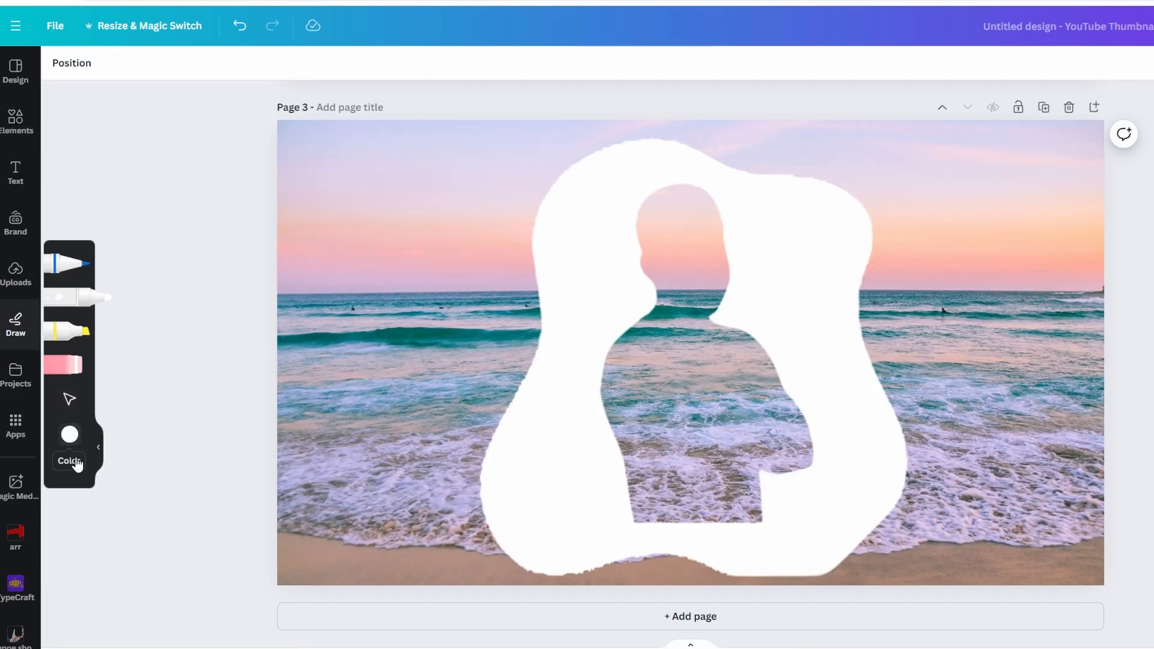